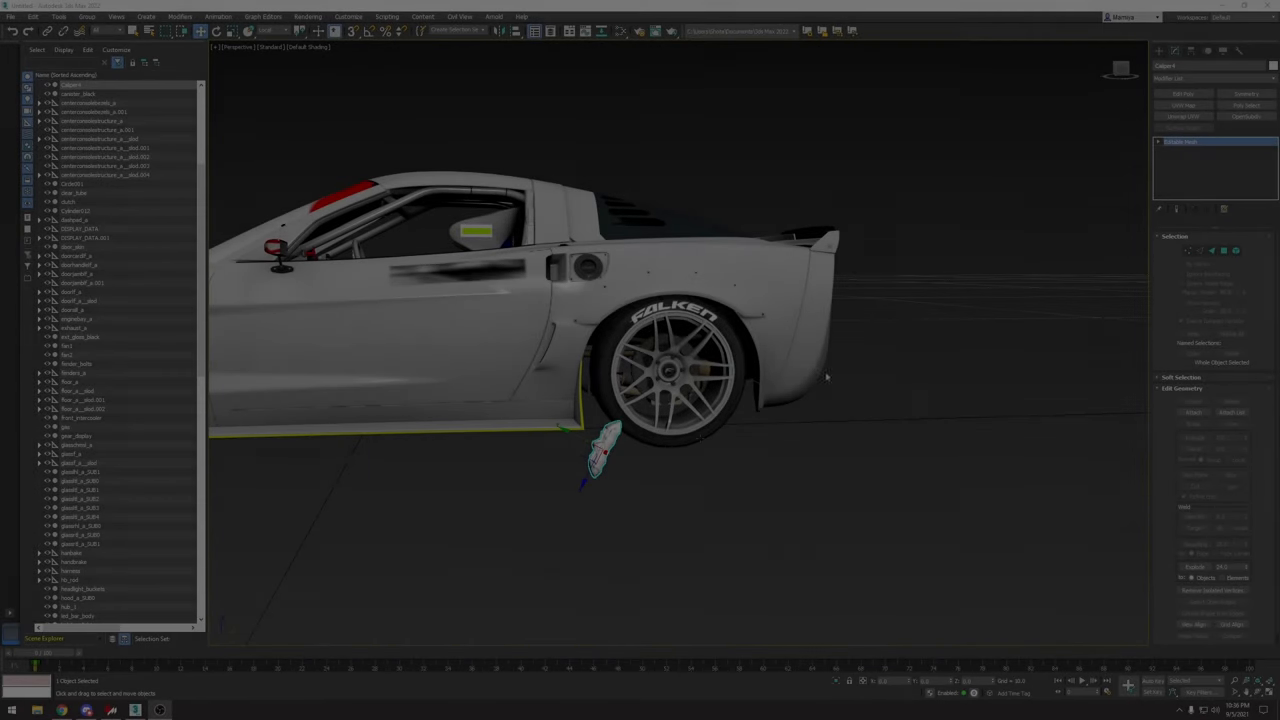
Scroll the Scene Explorer to reach che_caliper9_099 and its SUB parts under SUSP_LR.
scroll("down", 3)
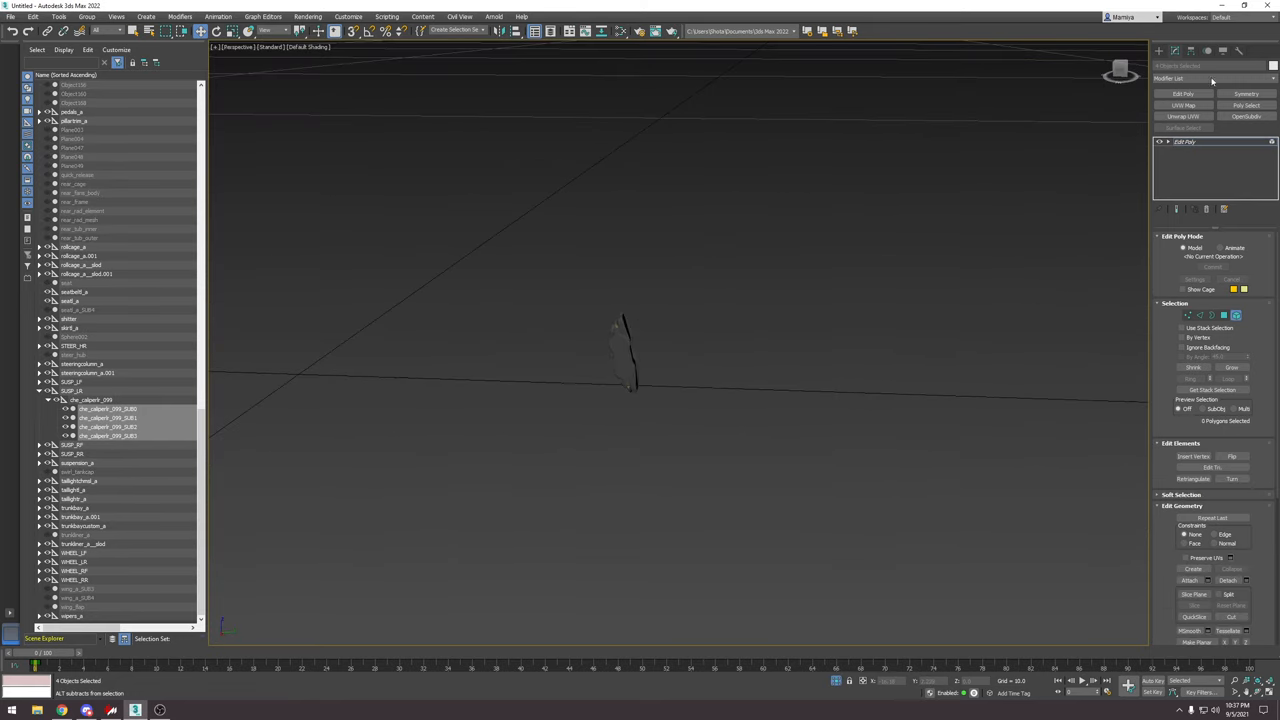
End isolation and frame the rear wheel holding the new Caliper4.
right_click(620, 350)
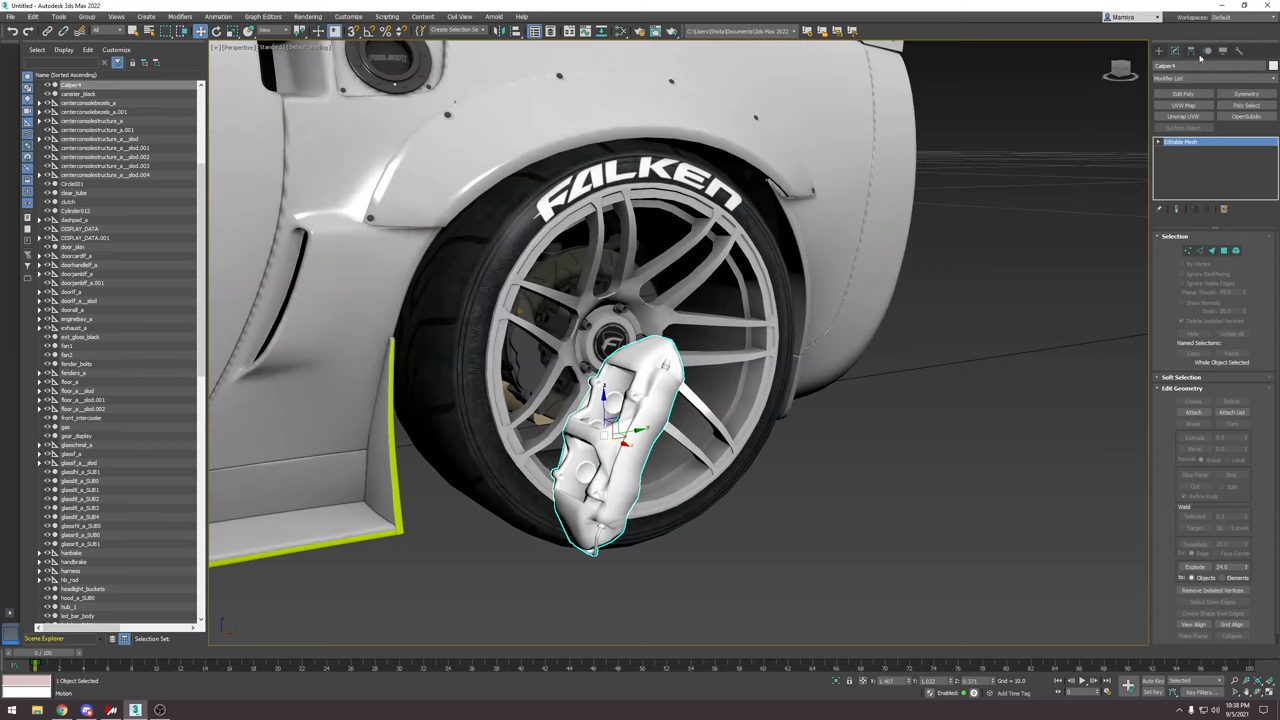
Show Caliper4's Hierarchy pivot settings with the Adjust Pivot options.
left_click(1176, 50)
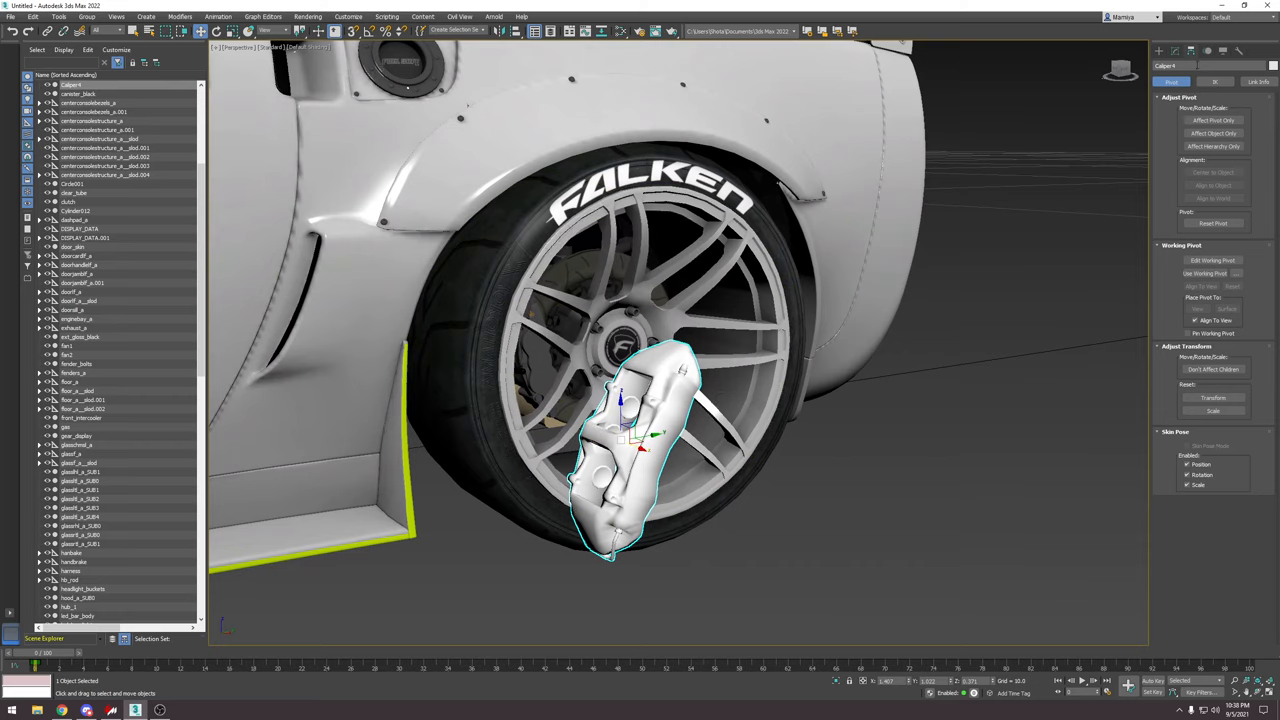
left_click(1213, 120)
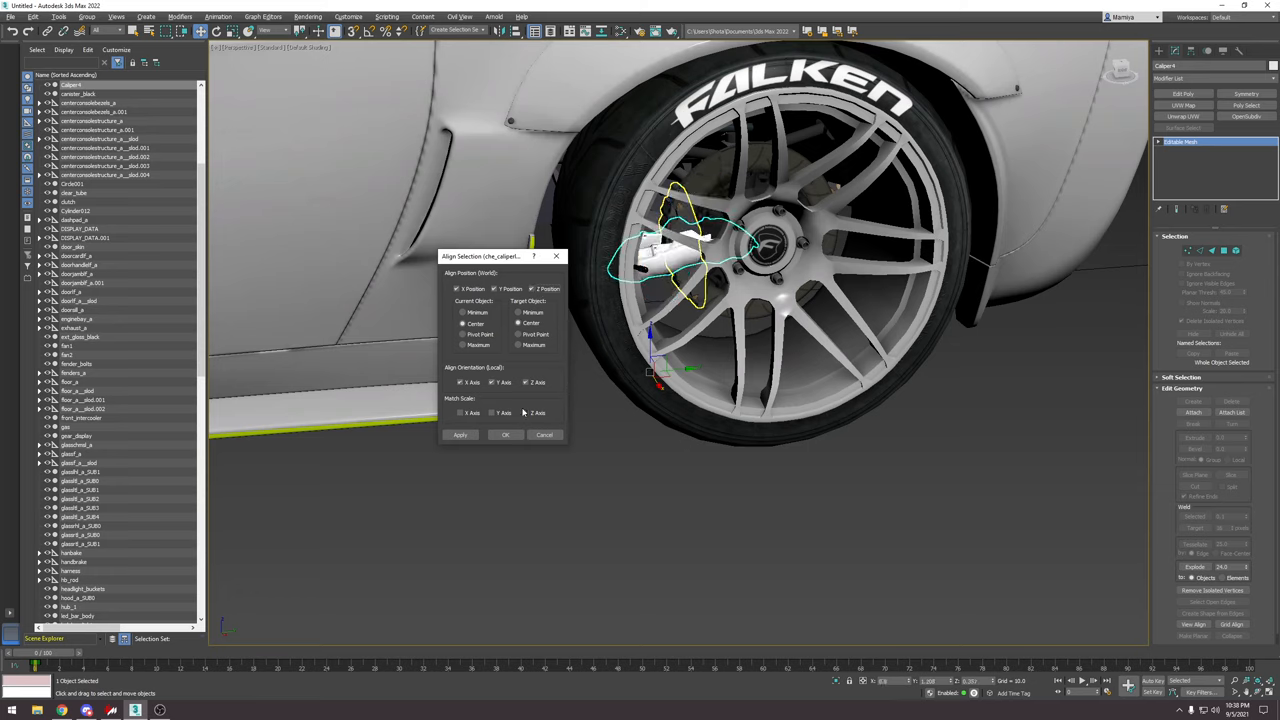
Align Caliper4 centre-to-centre with the old caliper, matching X/Y/Z orientation.
left_click(505, 435)
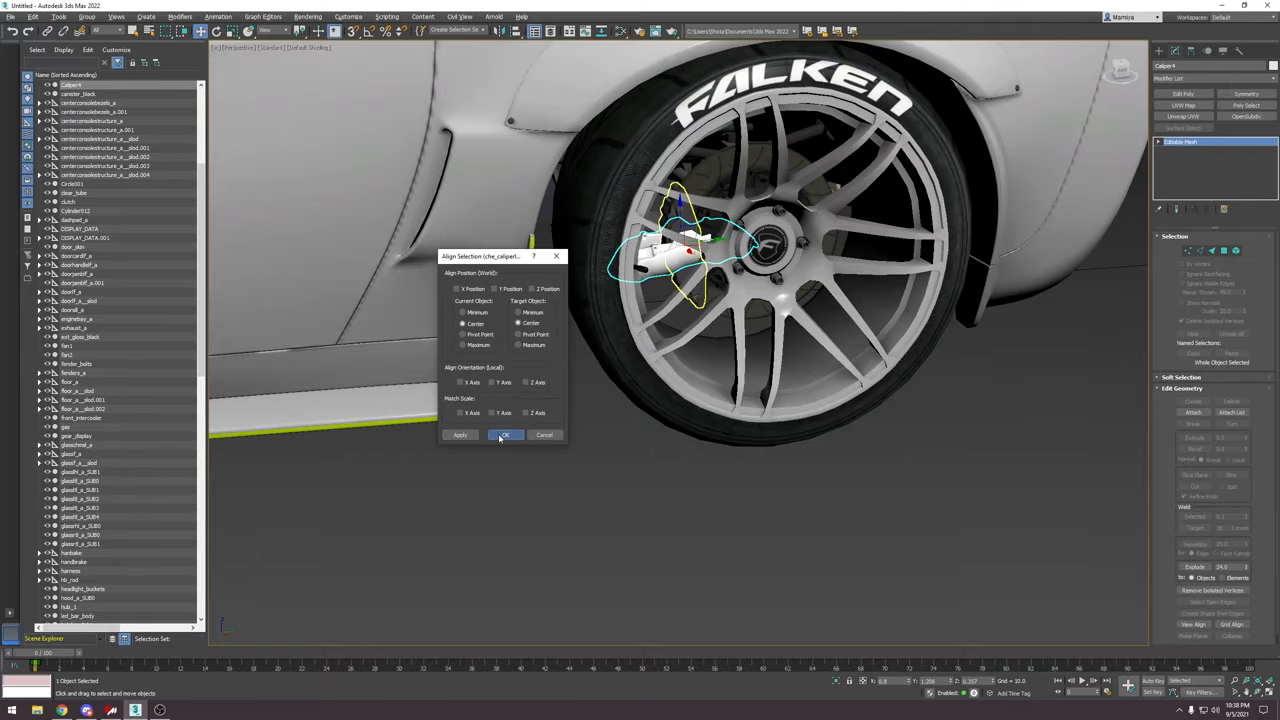
left_click(505, 434)
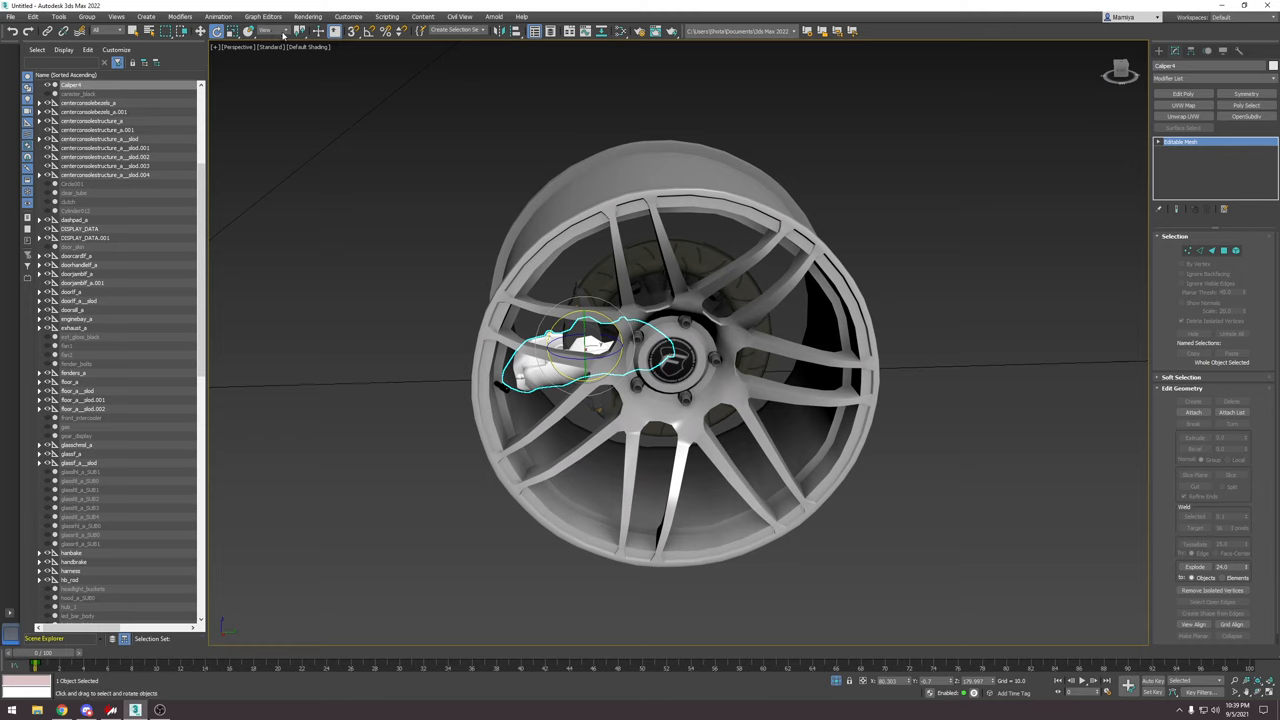
Pick the Rotate tool to turn Caliper4 into place inside the wheel.
left_click(285, 30)
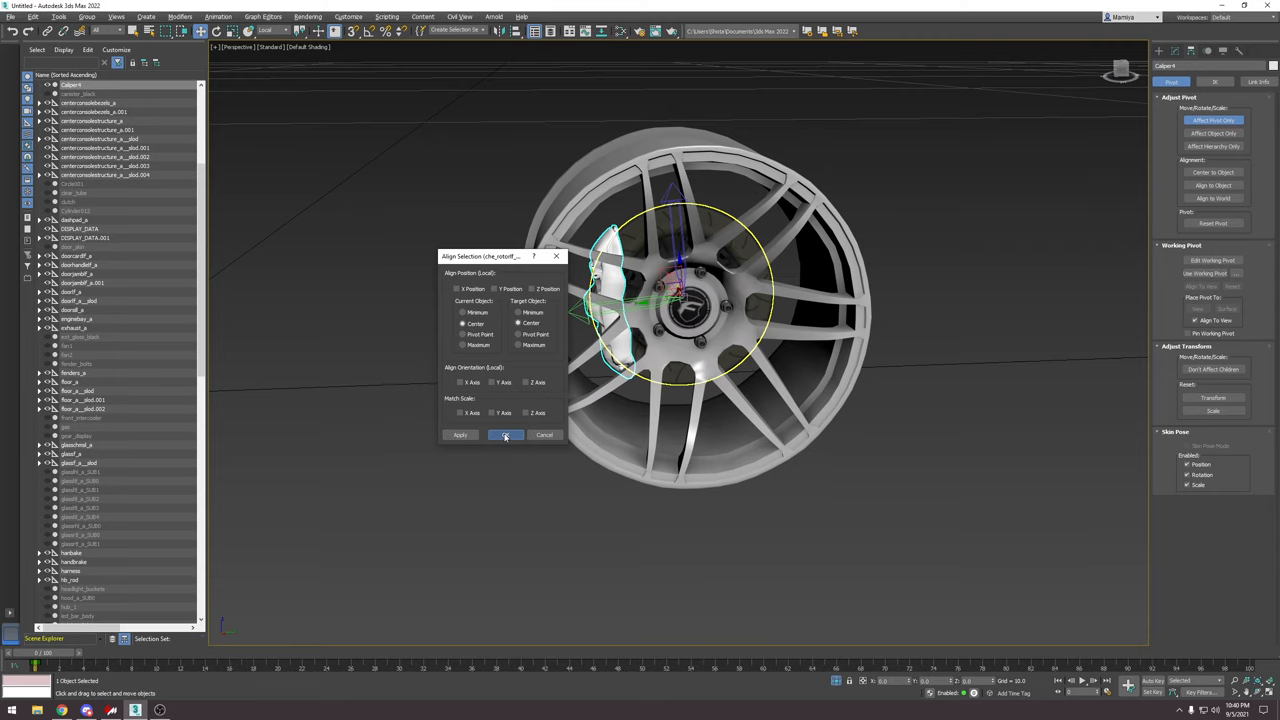
Confirm the centre-to-centre pivot alignment of Caliper4 with che_rotorlf.
left_click(505, 434)
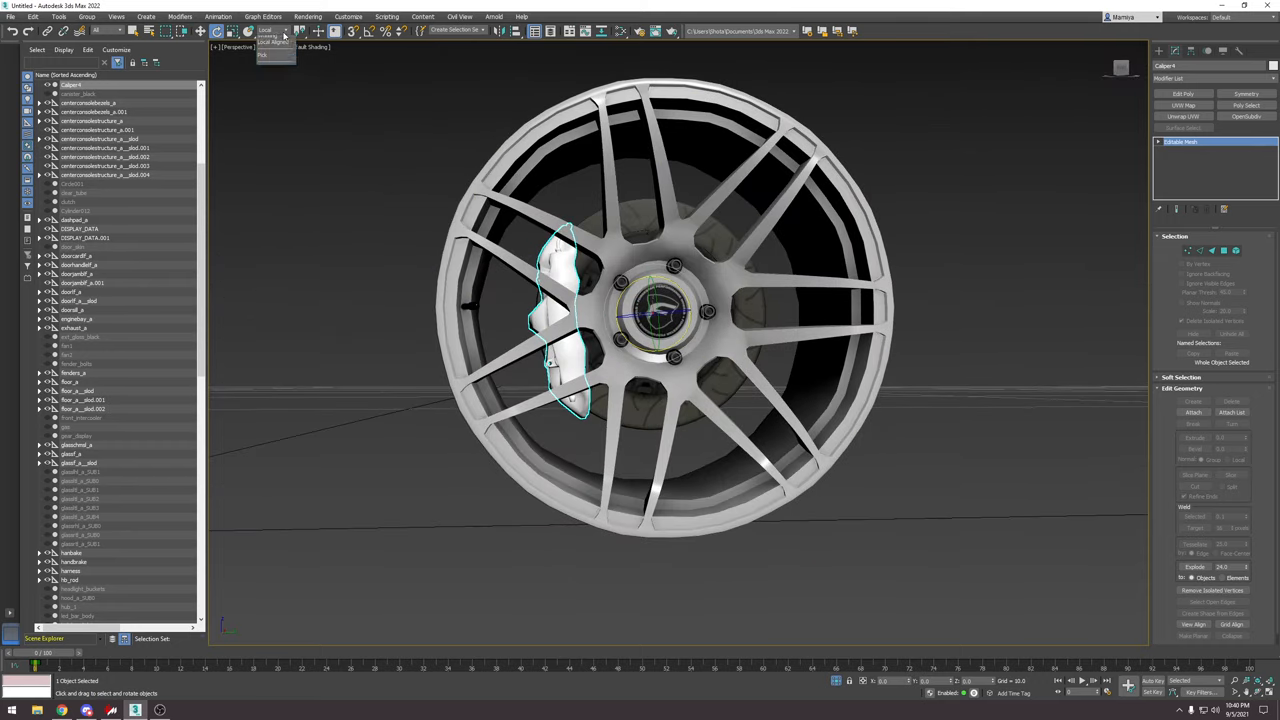
Use Local coordinates and swing Caliper4 around the rotor centre to its left side.
left_click(273, 29)
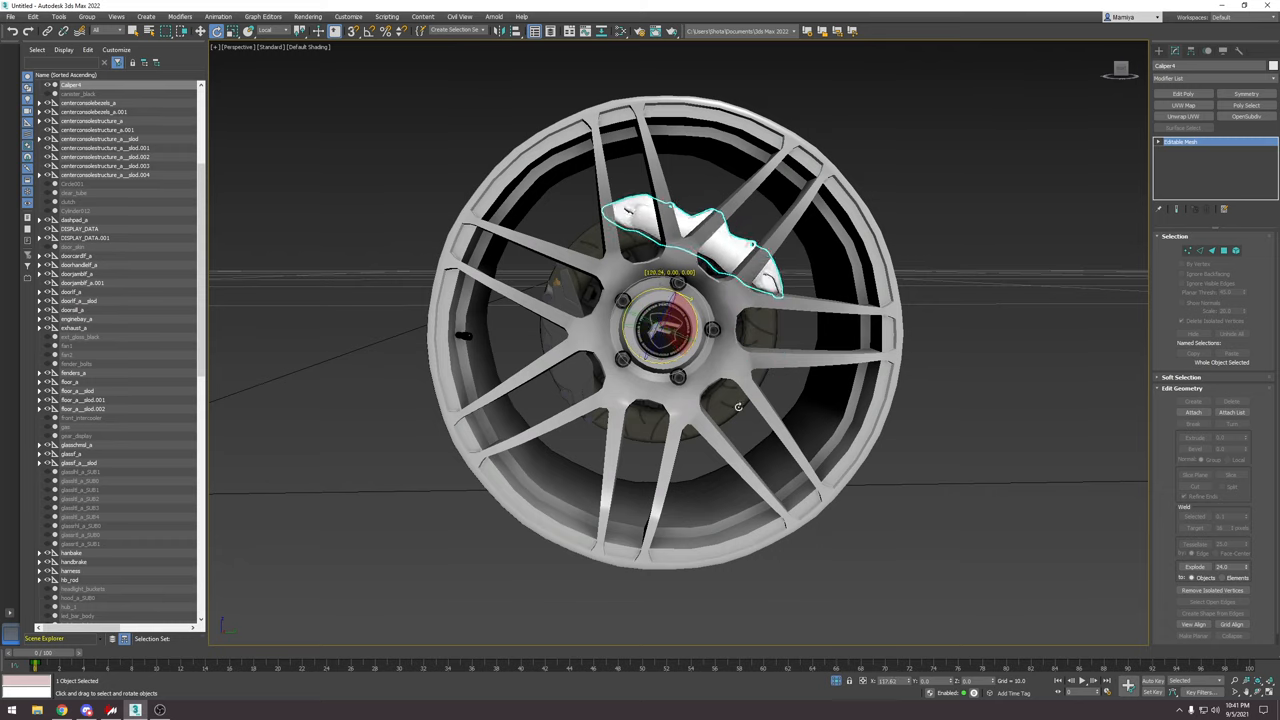
left_click_drag(700, 240, 570, 330)
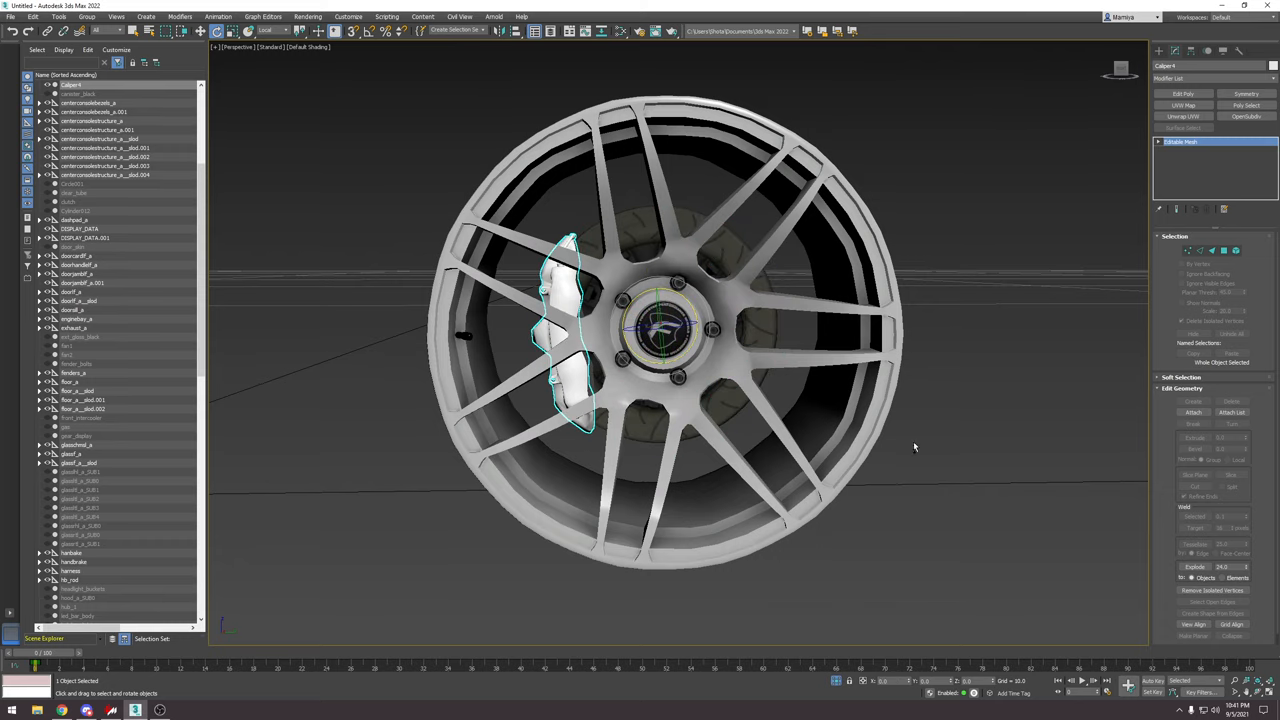
left_click_drag(910, 446, 680, 330)
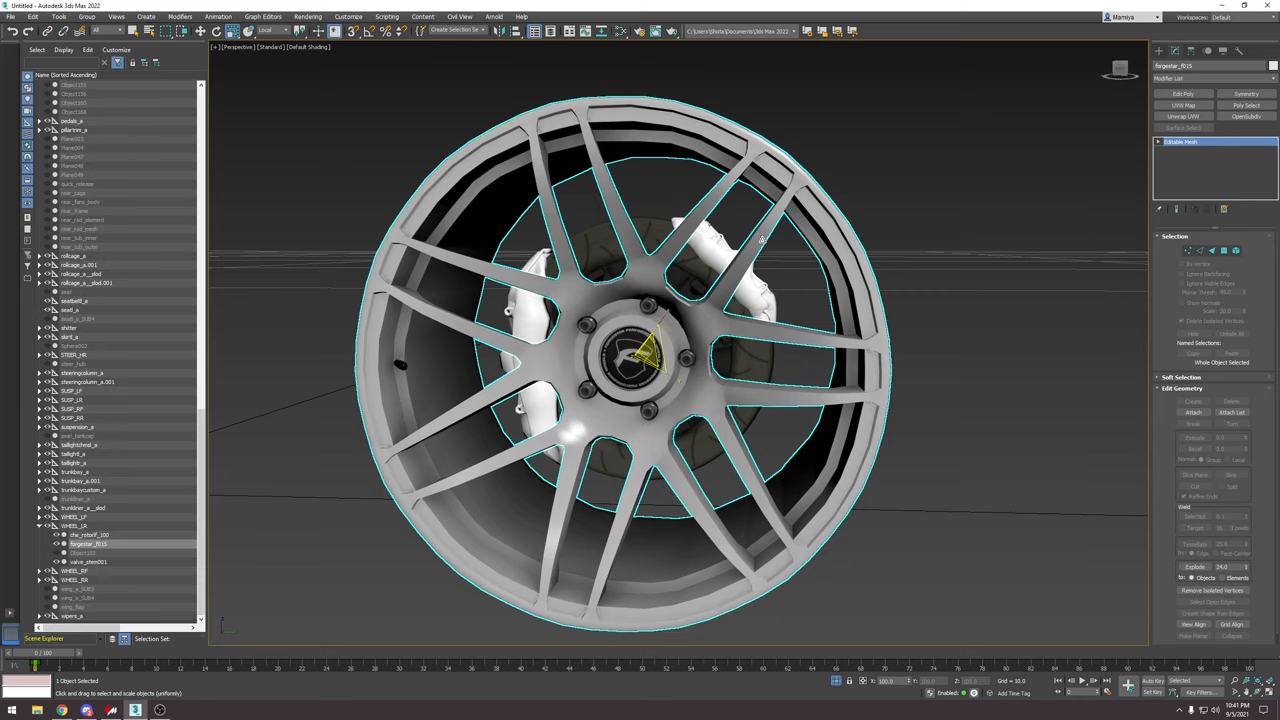
Place the cloned caliper at the rotor's upper right, opposite the first.
left_click(720, 270)
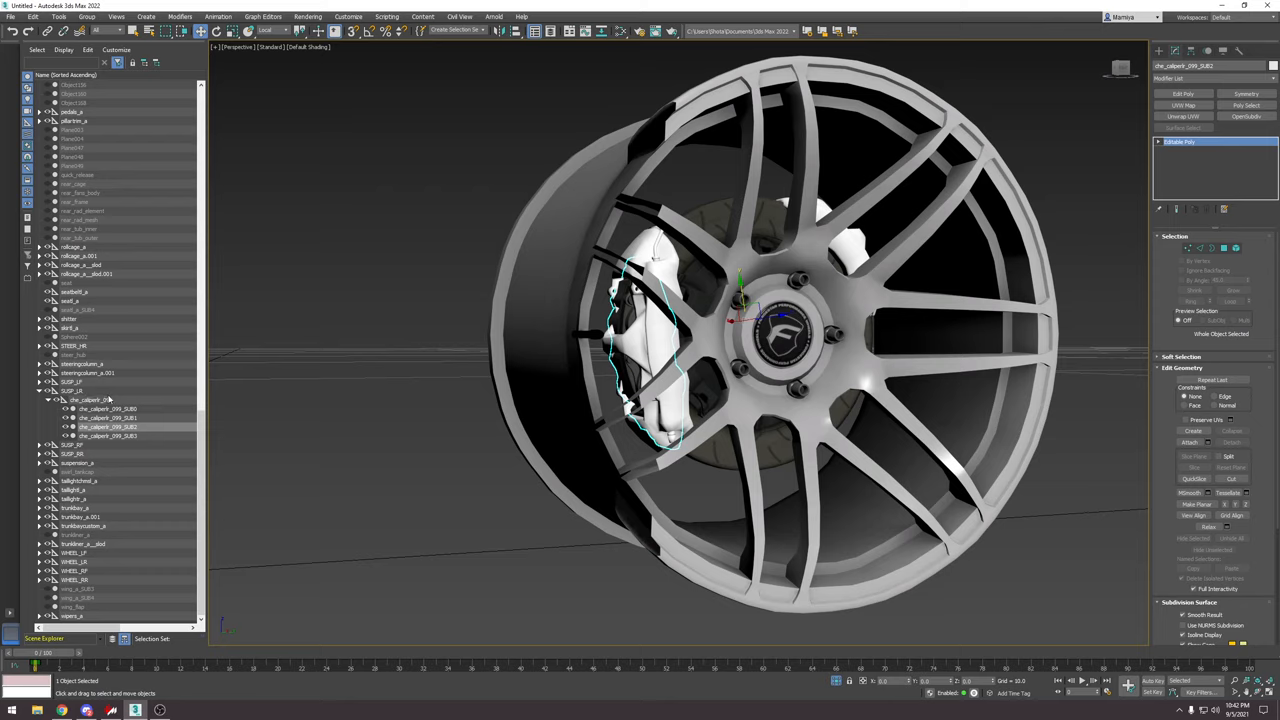
Select che_caliper9_099 together with its SUB parts for deletion.
left_click(90, 399)
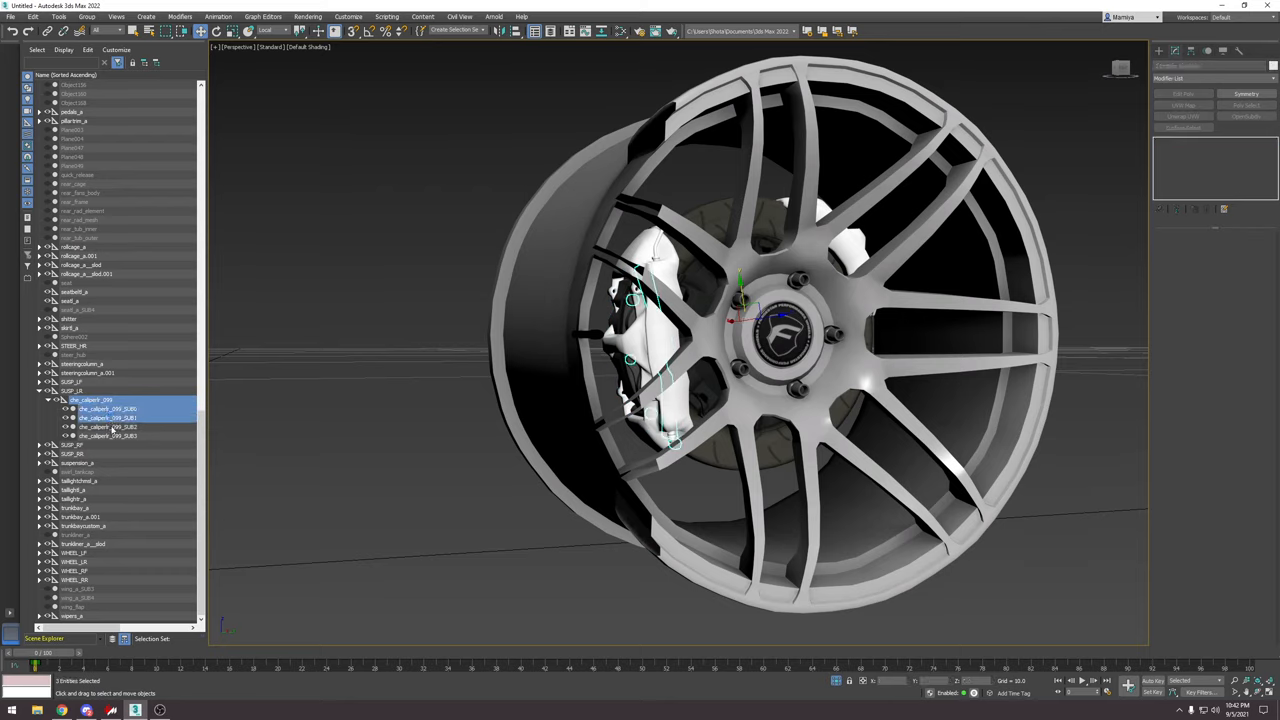
left_click(107, 424)
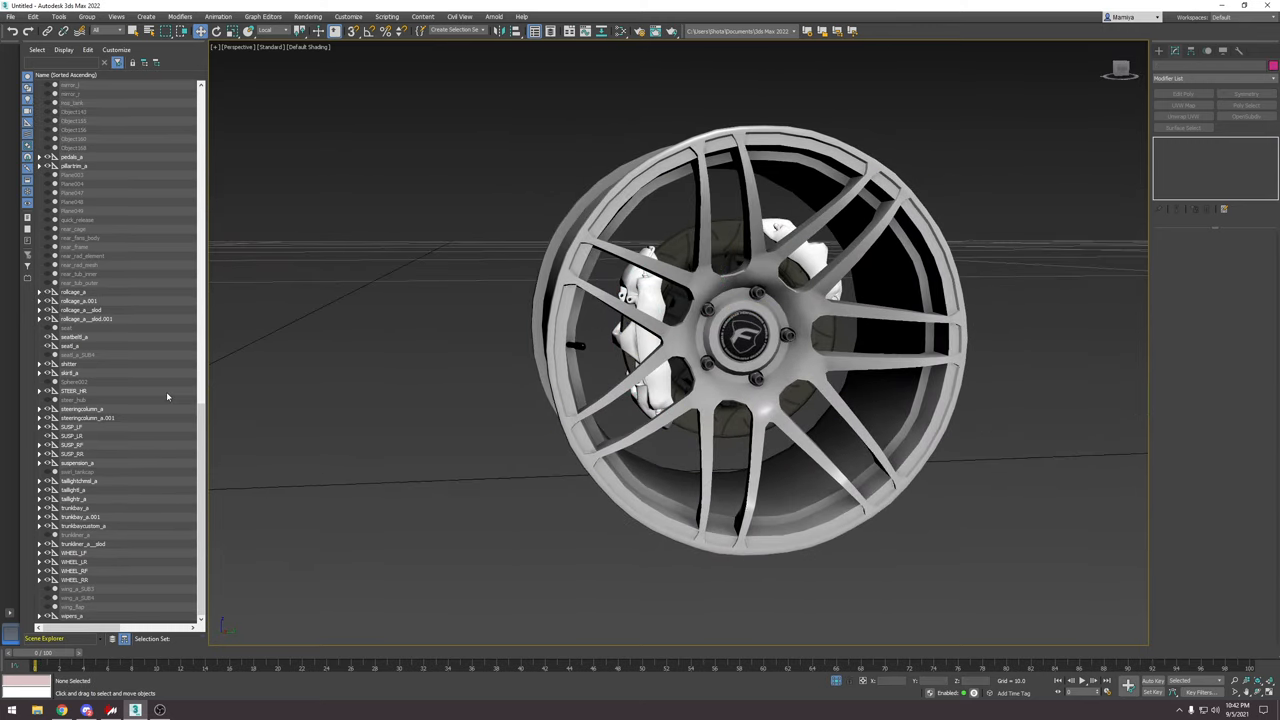
Select Caliper4 and its copy, choose Parent, and scroll toward SUSP_LR.
left_click(650, 340)
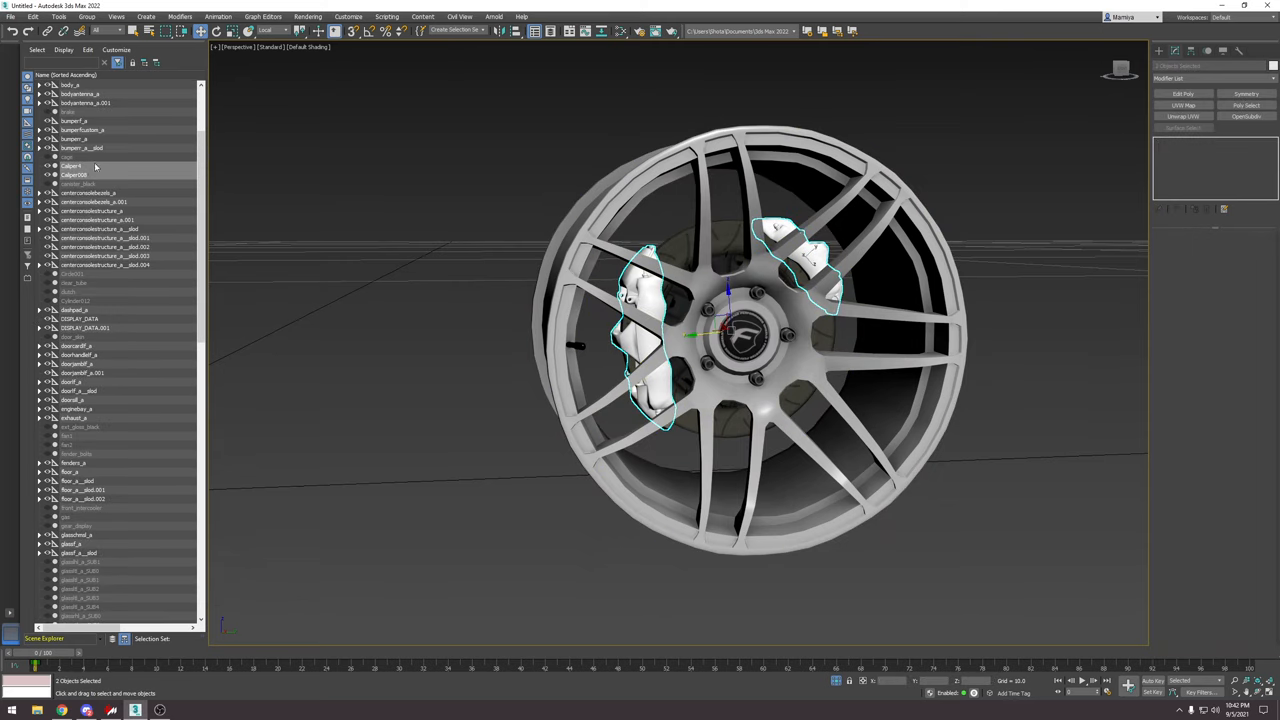
scroll("down", 3)
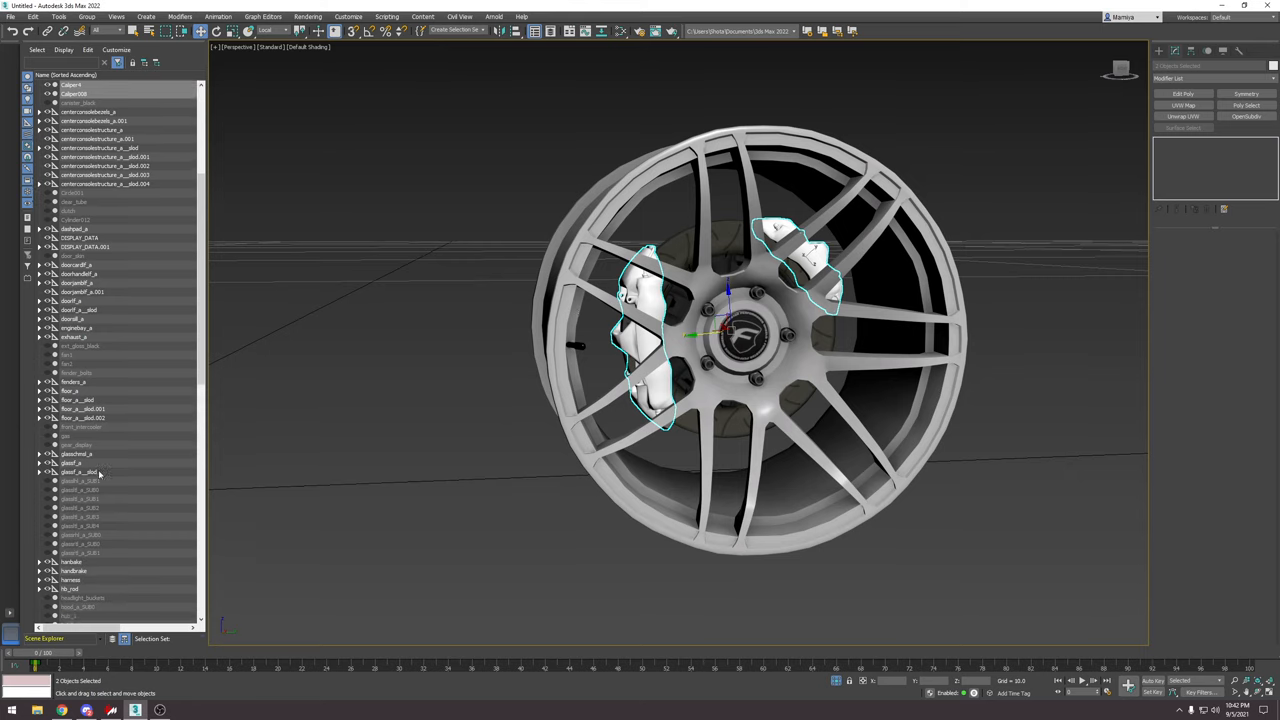
scroll("down", 3)
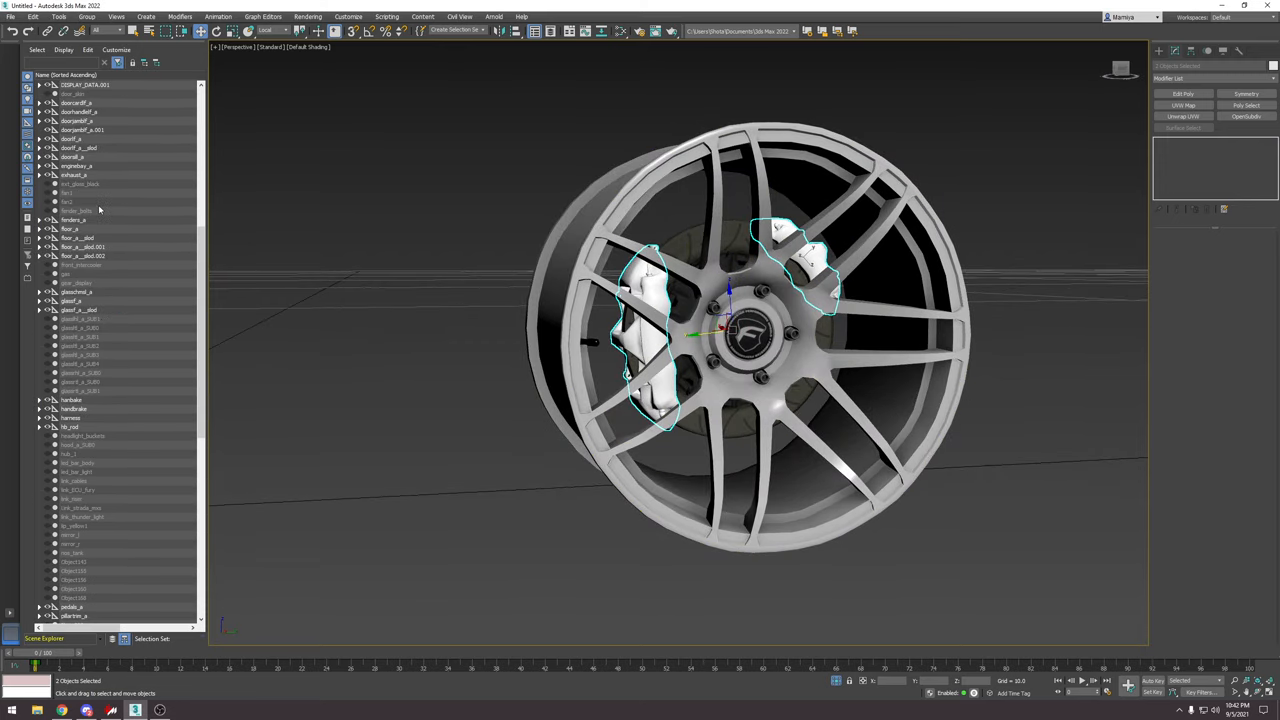
scroll("up", 3)
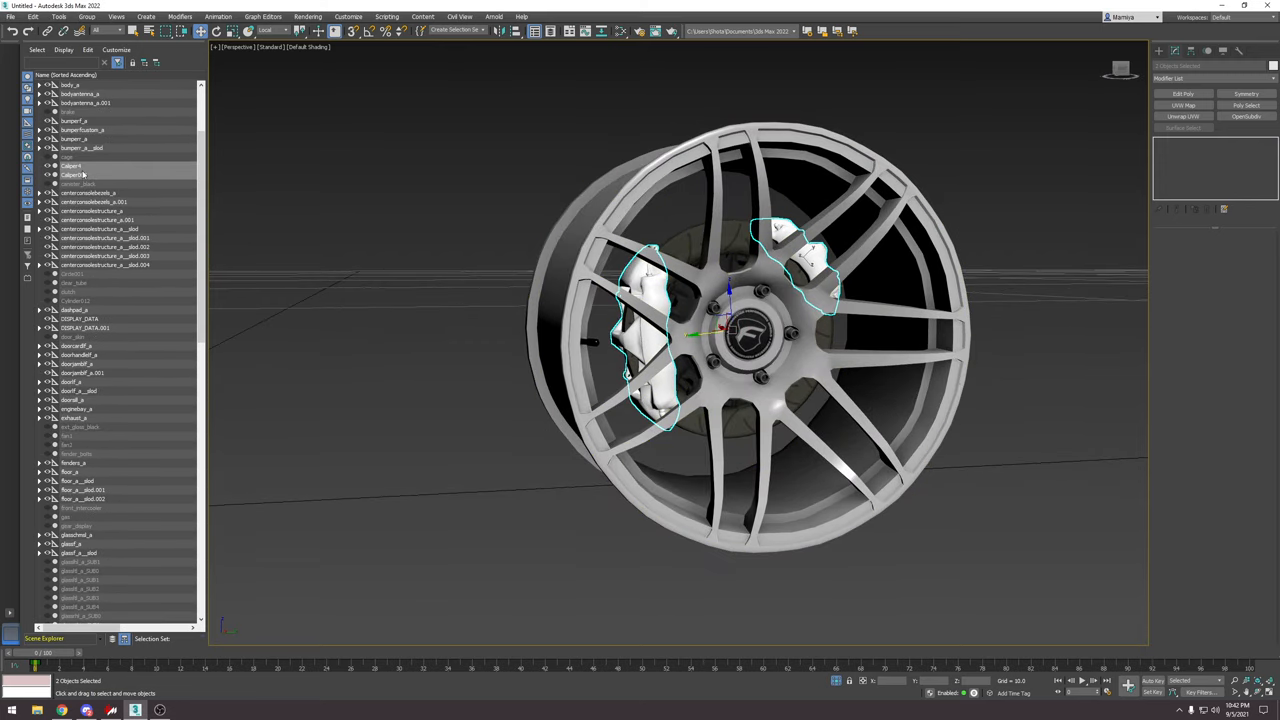
right_click(75, 175)
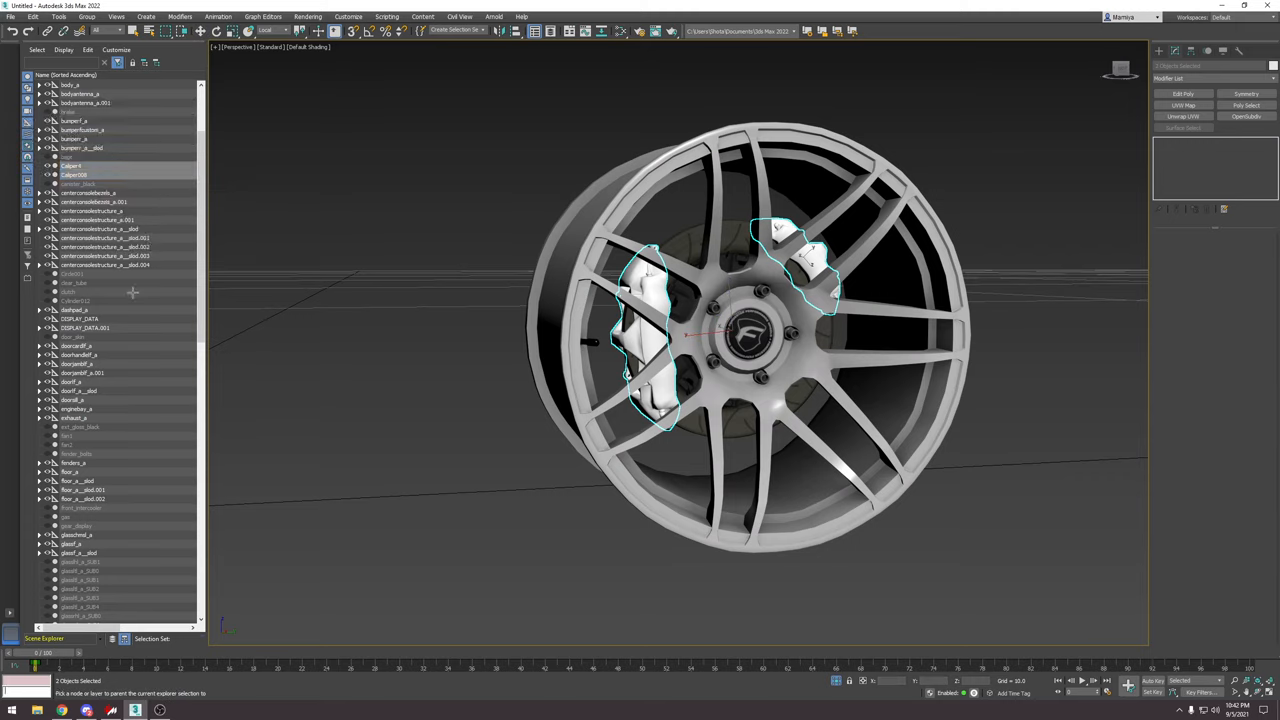
scroll("down", 3)
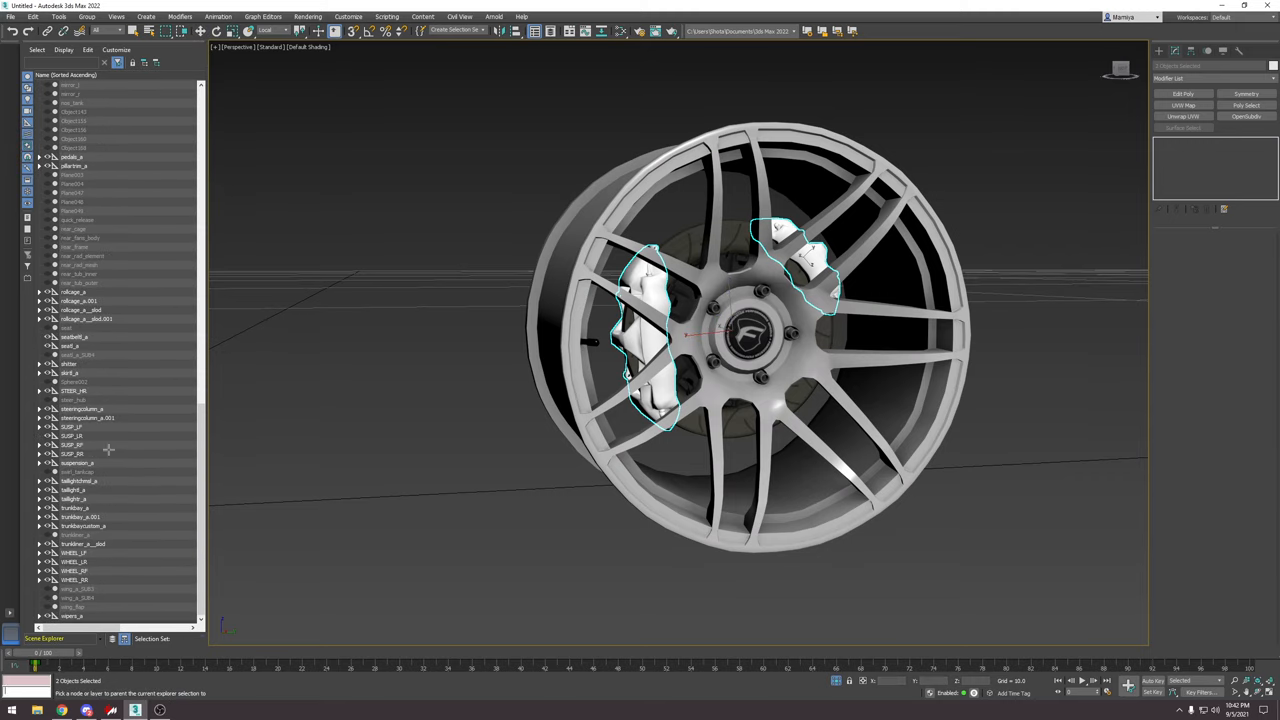